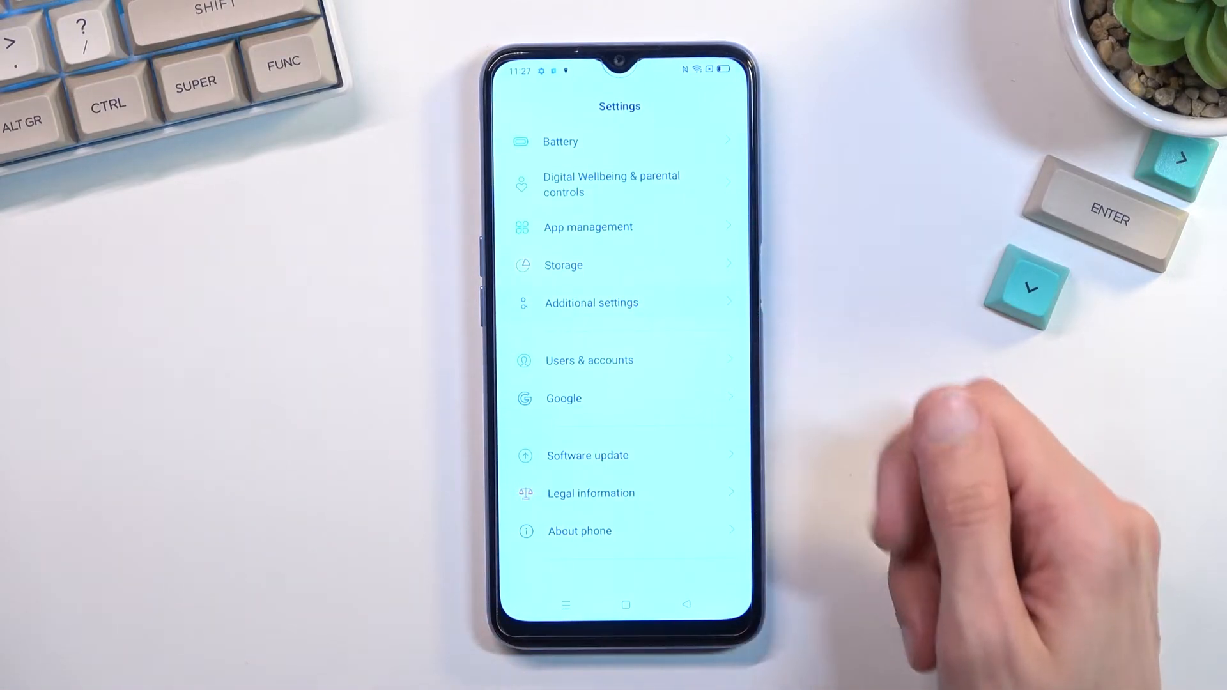
- Reach Erase all data via Additional settings and Back up and reset
left_click(591, 303)
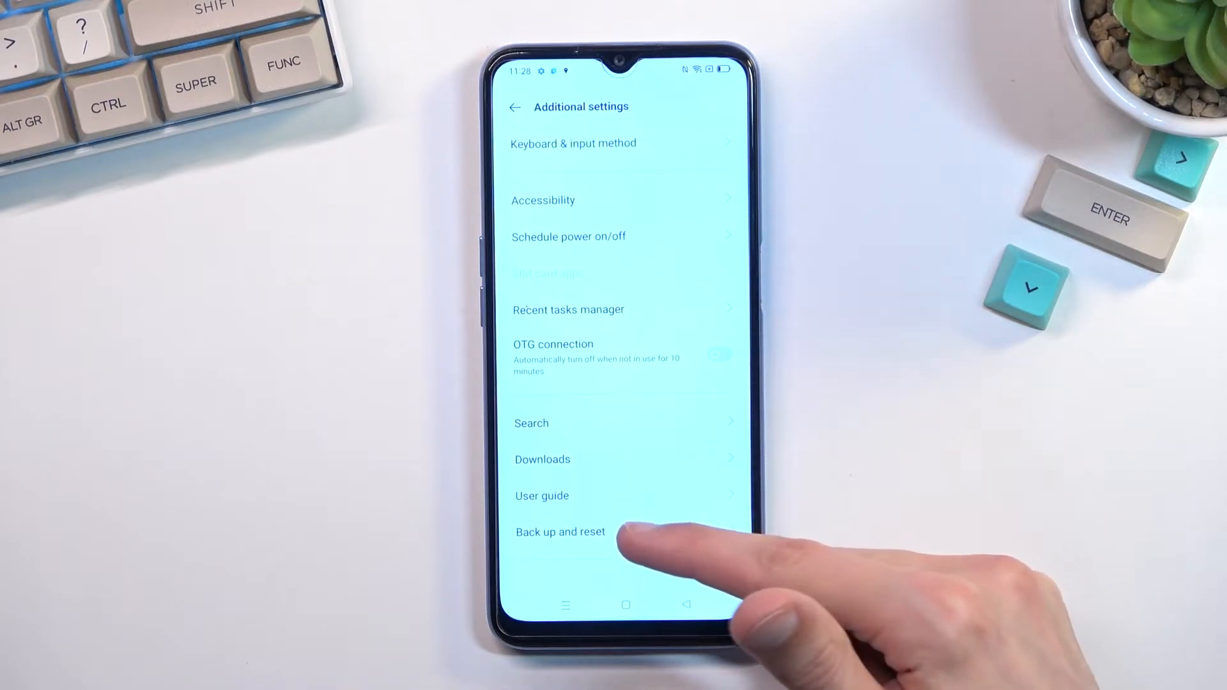
left_click(560, 531)
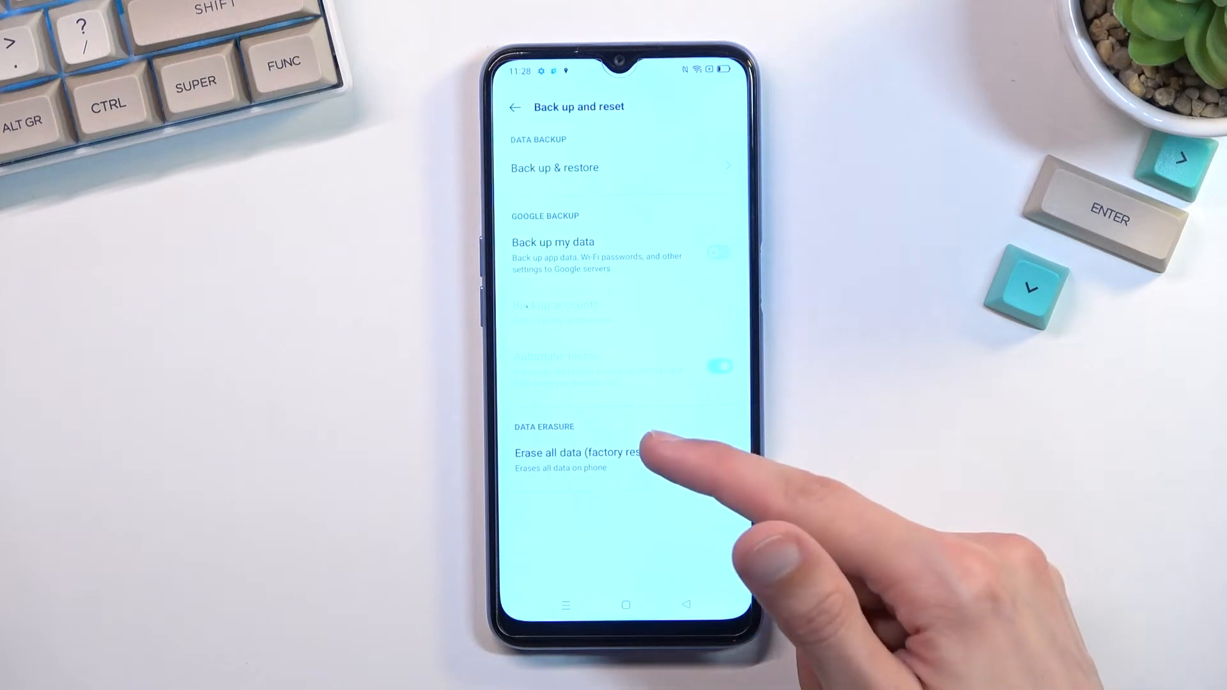
left_click(575, 452)
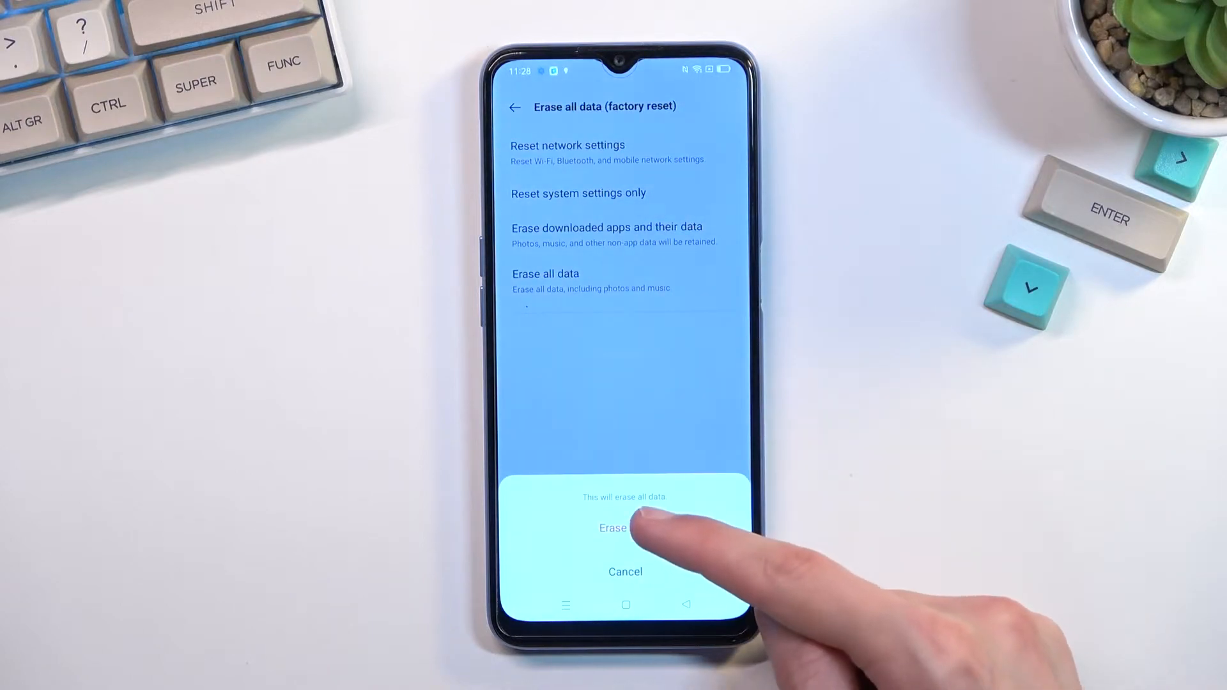
- Accept the first Erase data warning to reach the final irreversible confirmation
left_click(625, 528)
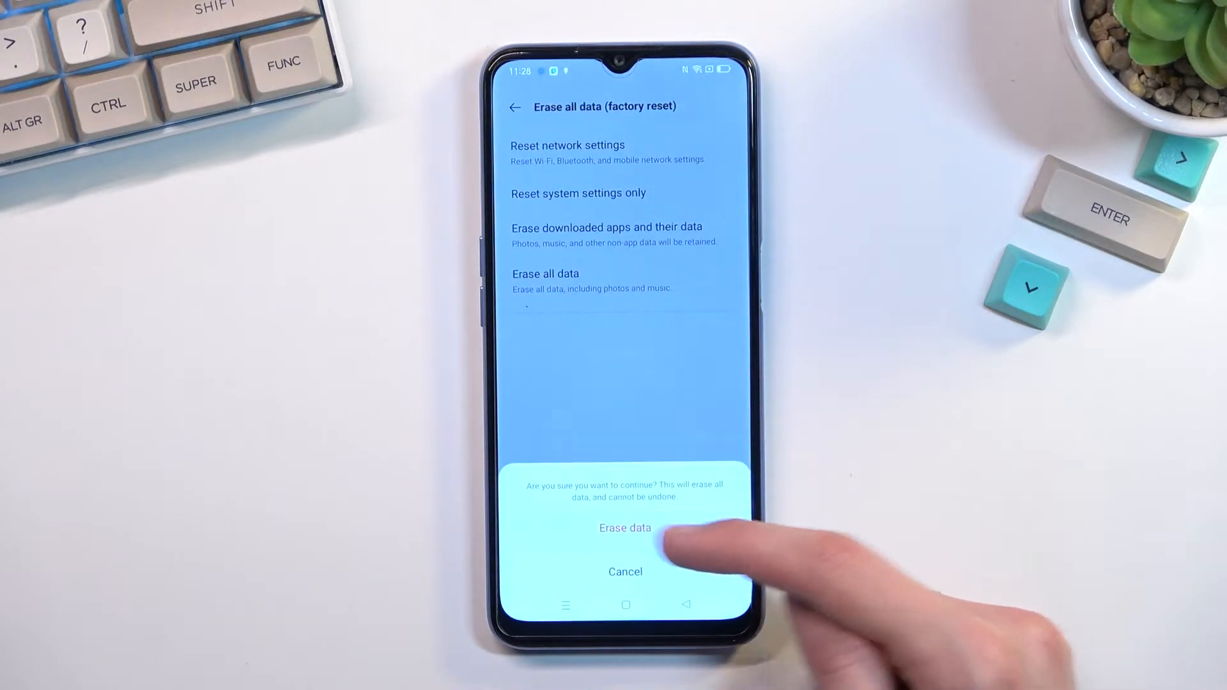